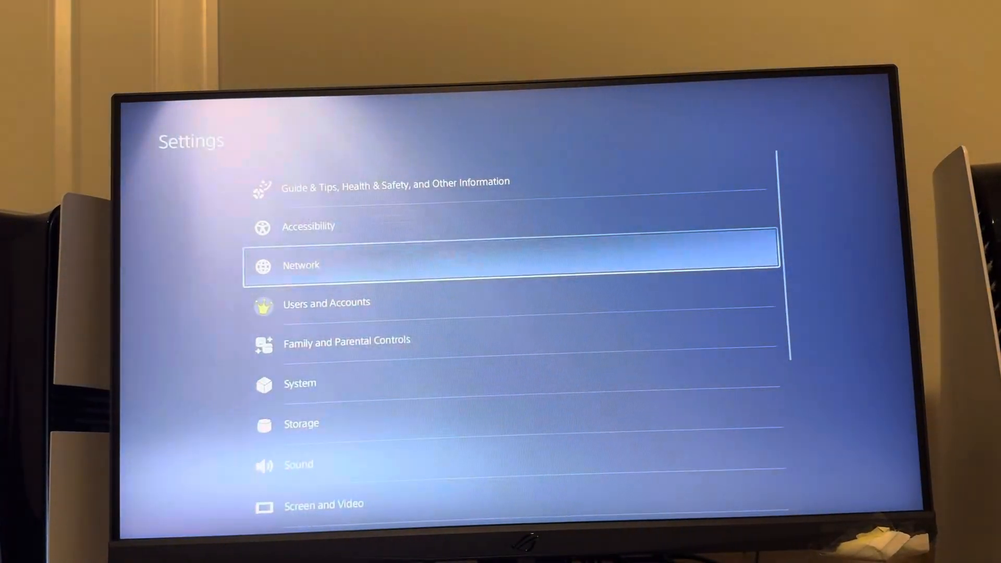
Open the Accessibility page in PS5 Settings.
left_click(308, 225)
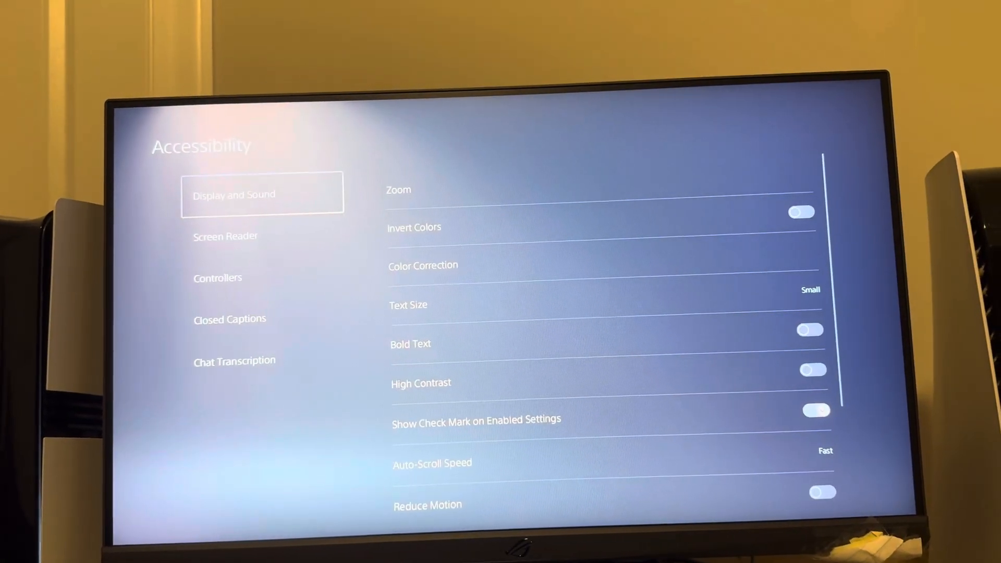
Go to the Chat Transcription section and turn Enable Chat Transcription off.
left_click(233, 361)
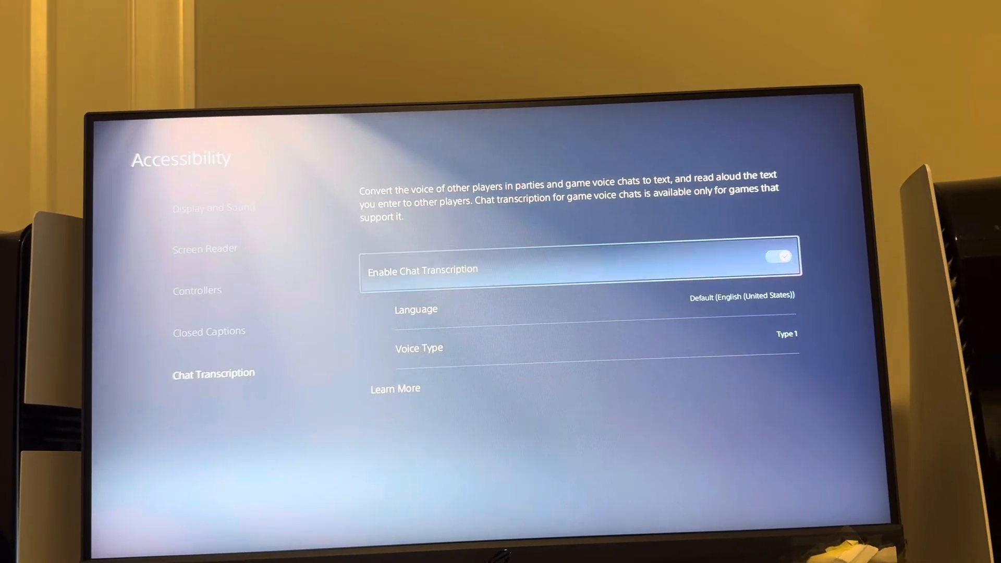
left_click(778, 255)
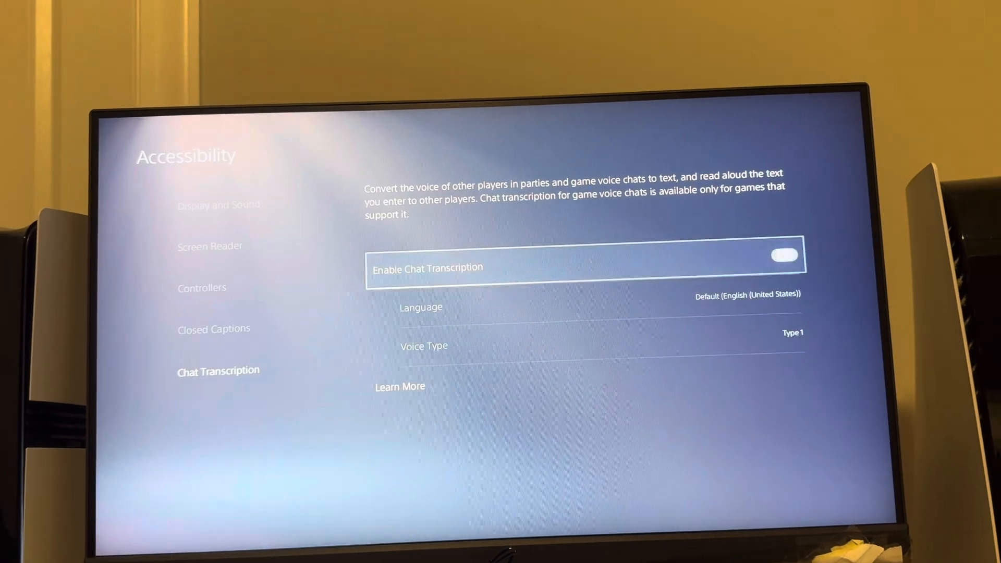